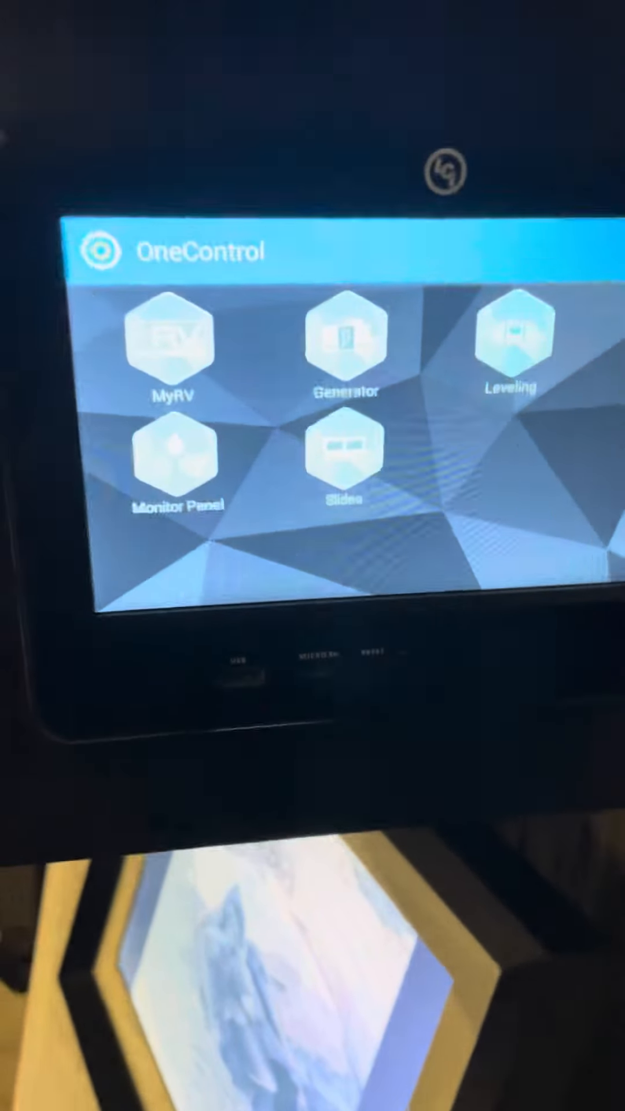
Step: Open the Leveling tile from the OneControl home screen
left_click(512, 348)
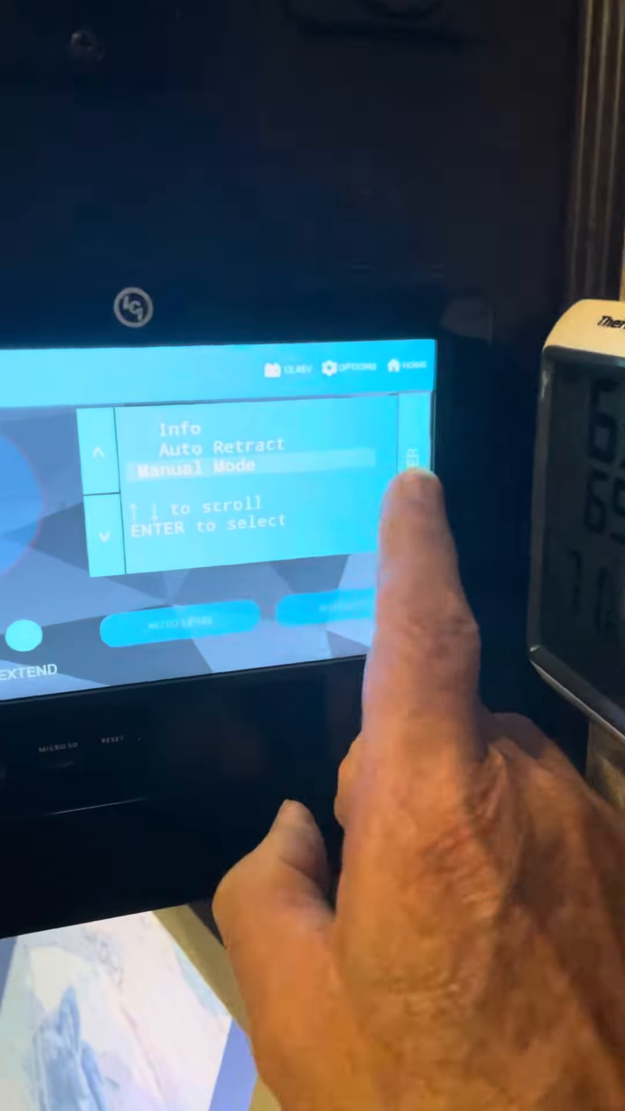
Step: Enter Manual Mode from the leveler's text menu
left_click(411, 468)
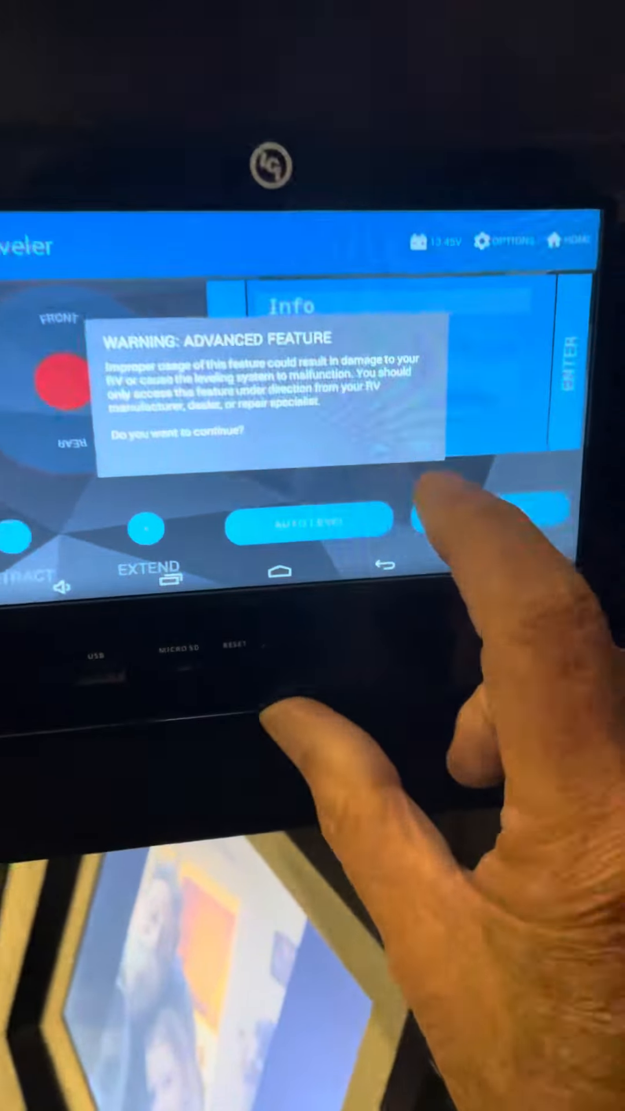
Step: Accept the 'WARNING: ADVANCED FEATURE' dialog to reach Zero Point Calibration
left_click(432, 488)
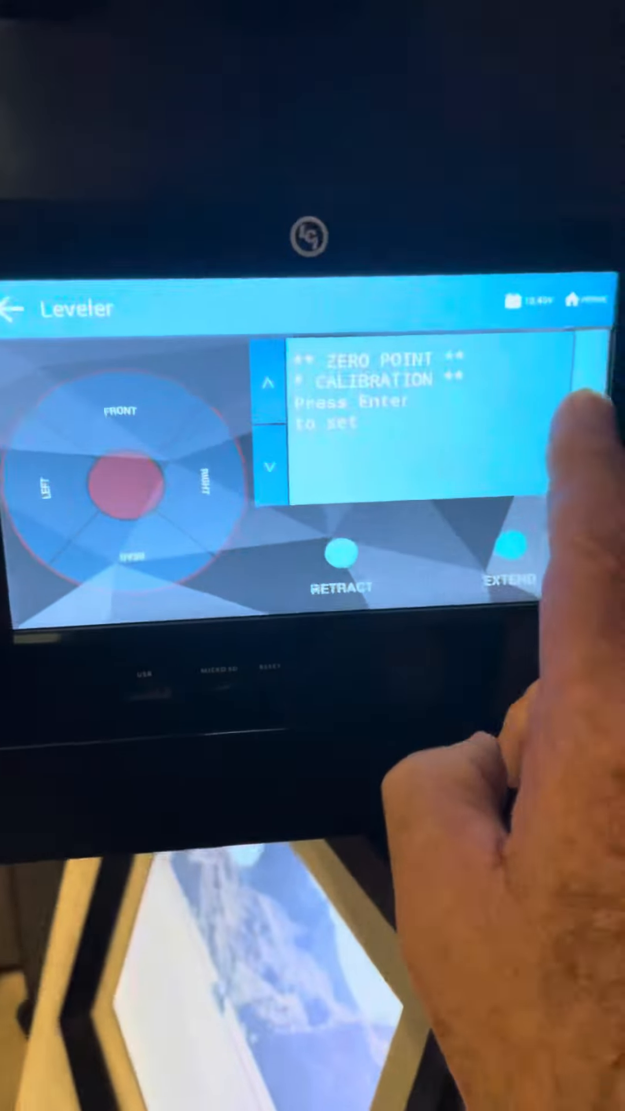
Step: Press ENTER at Zero Point Calibration to start the zero point stability check
left_click(581, 397)
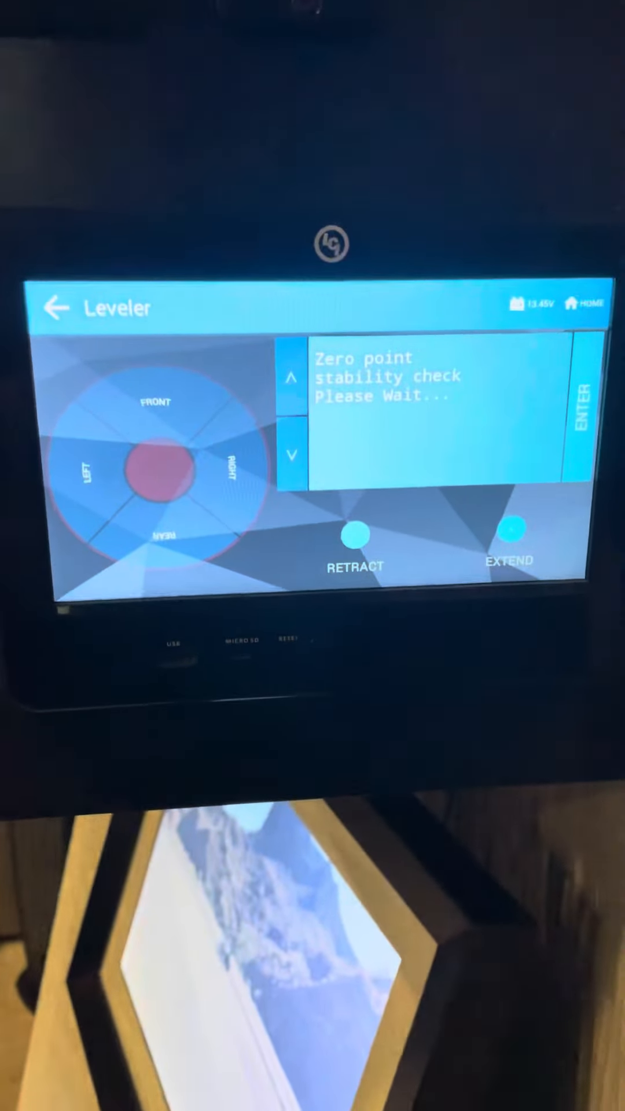